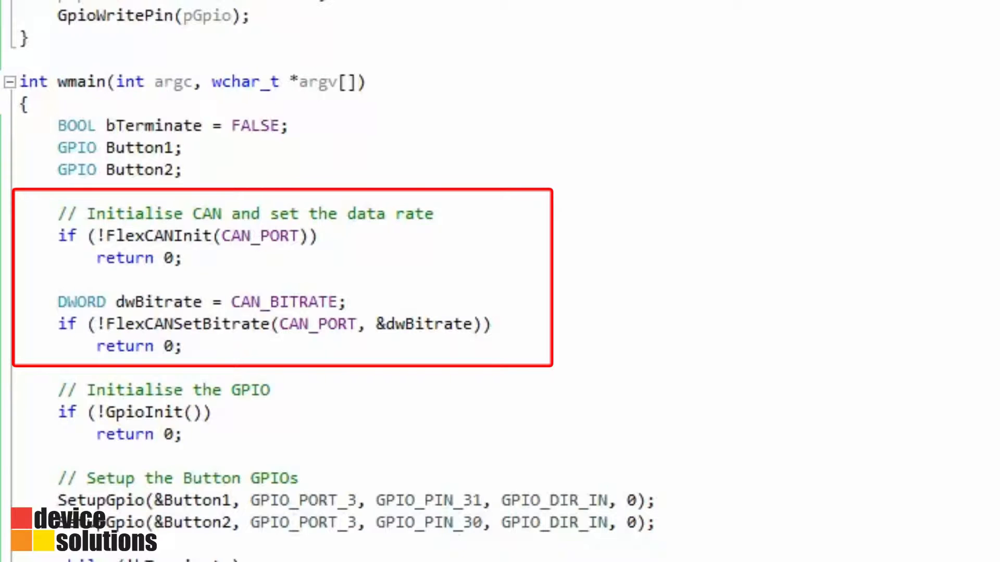
scroll("down", 3)
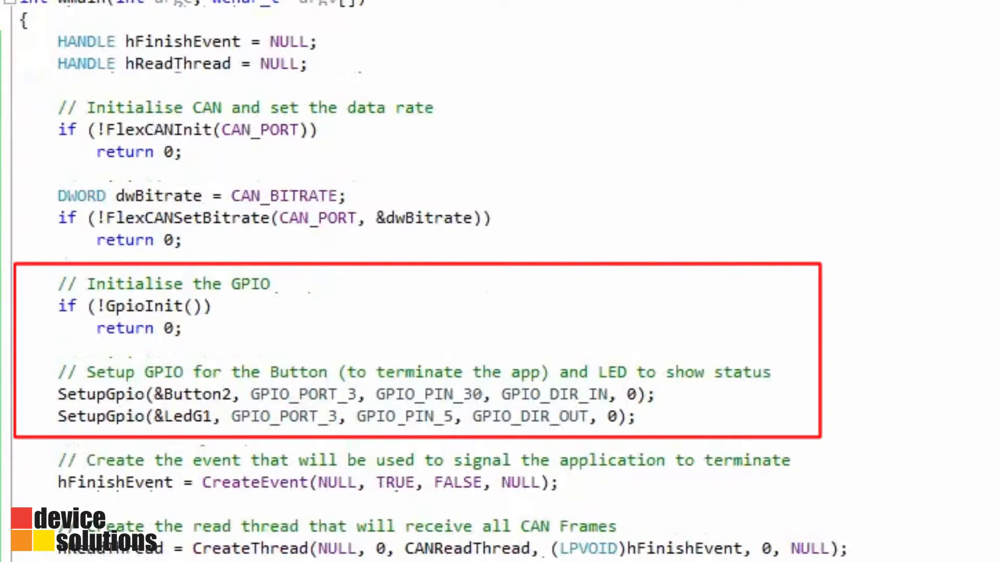
scroll("down", 3)
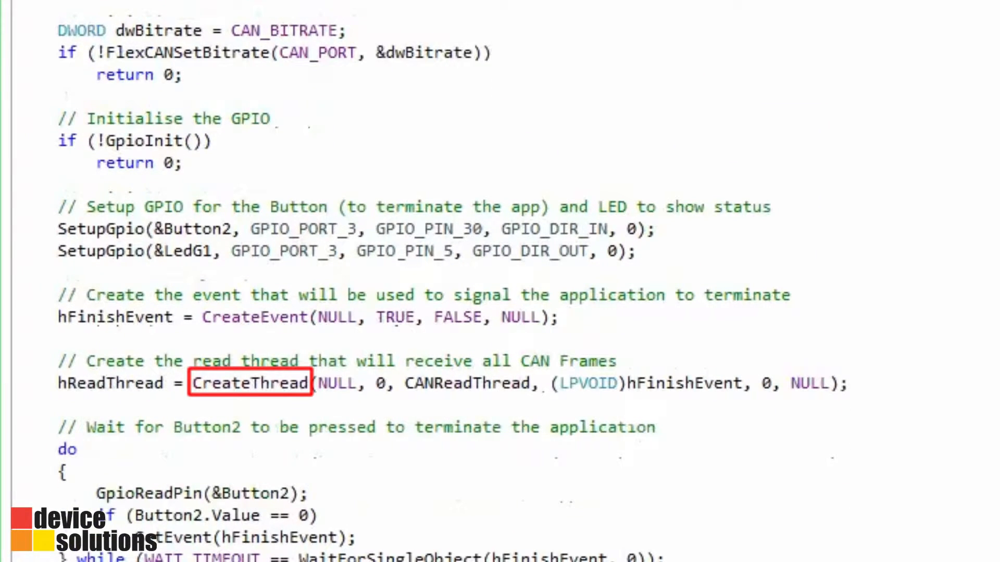